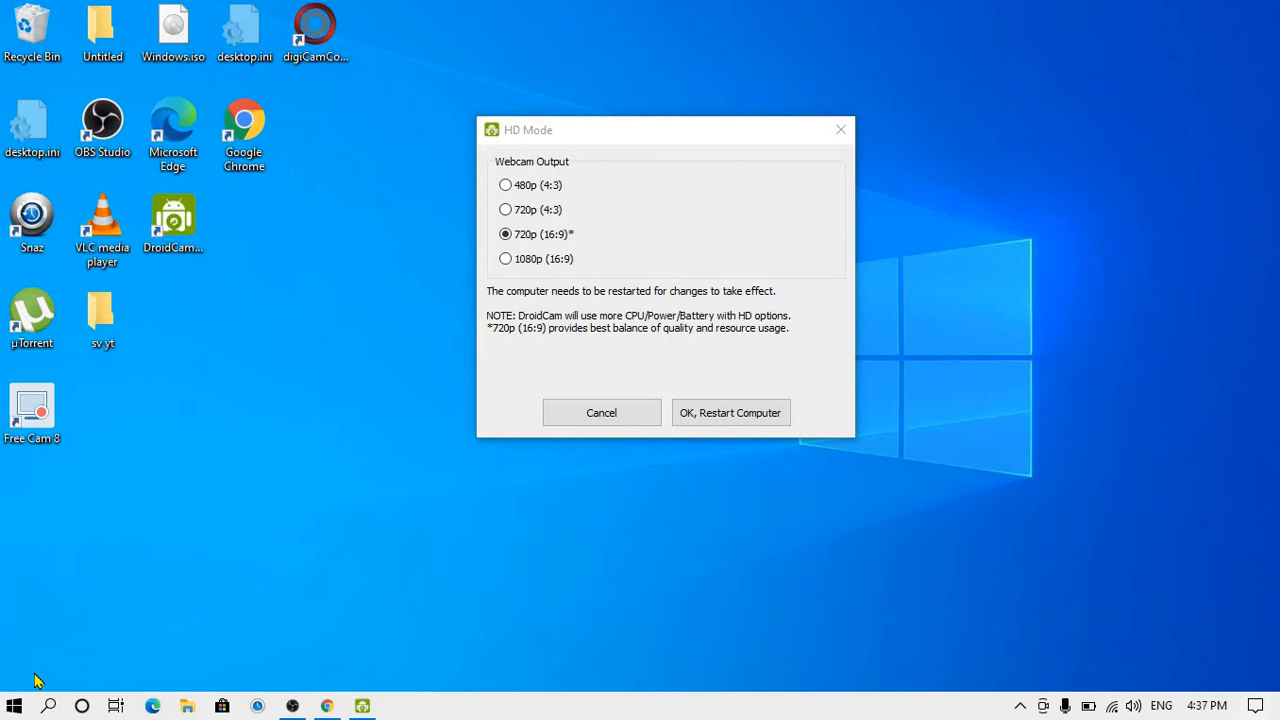
{"action": "mouse_move", "coordinate": [583, 461]}
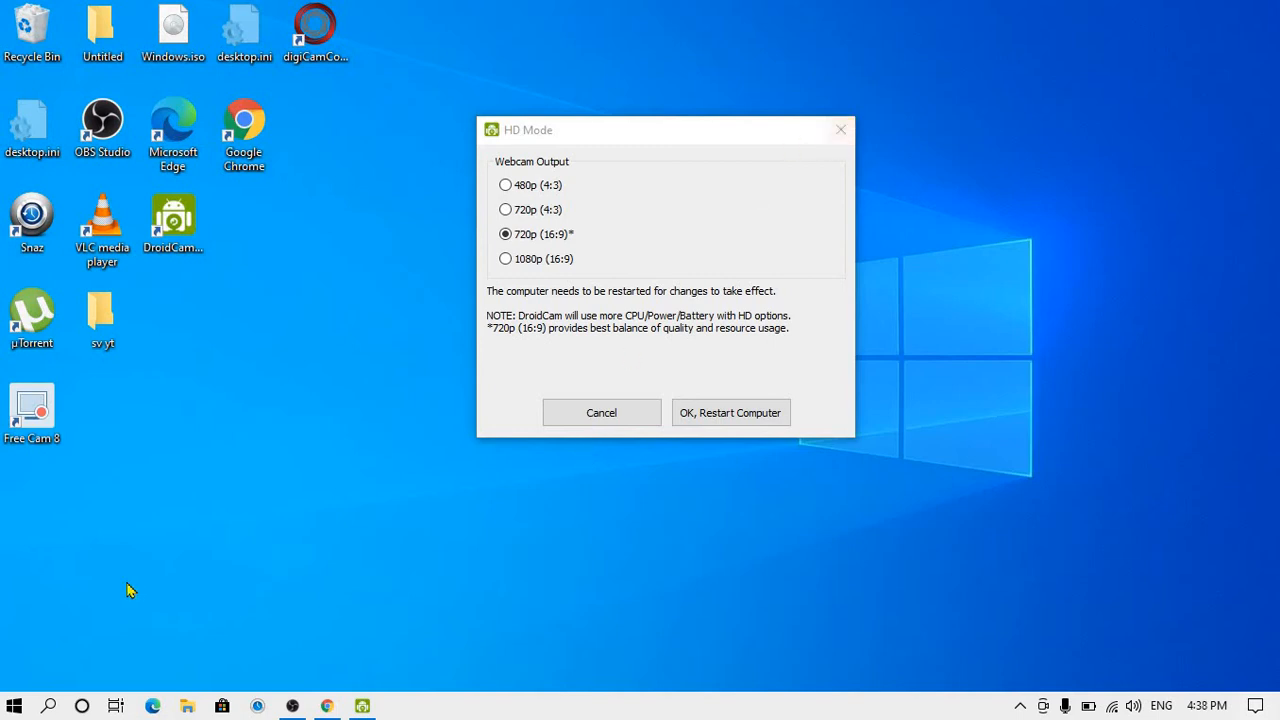
Search Windows for 'hd' and launch HD Mode, triggering the already-running error.
{"action": "left_click", "coordinate": [49, 706]}
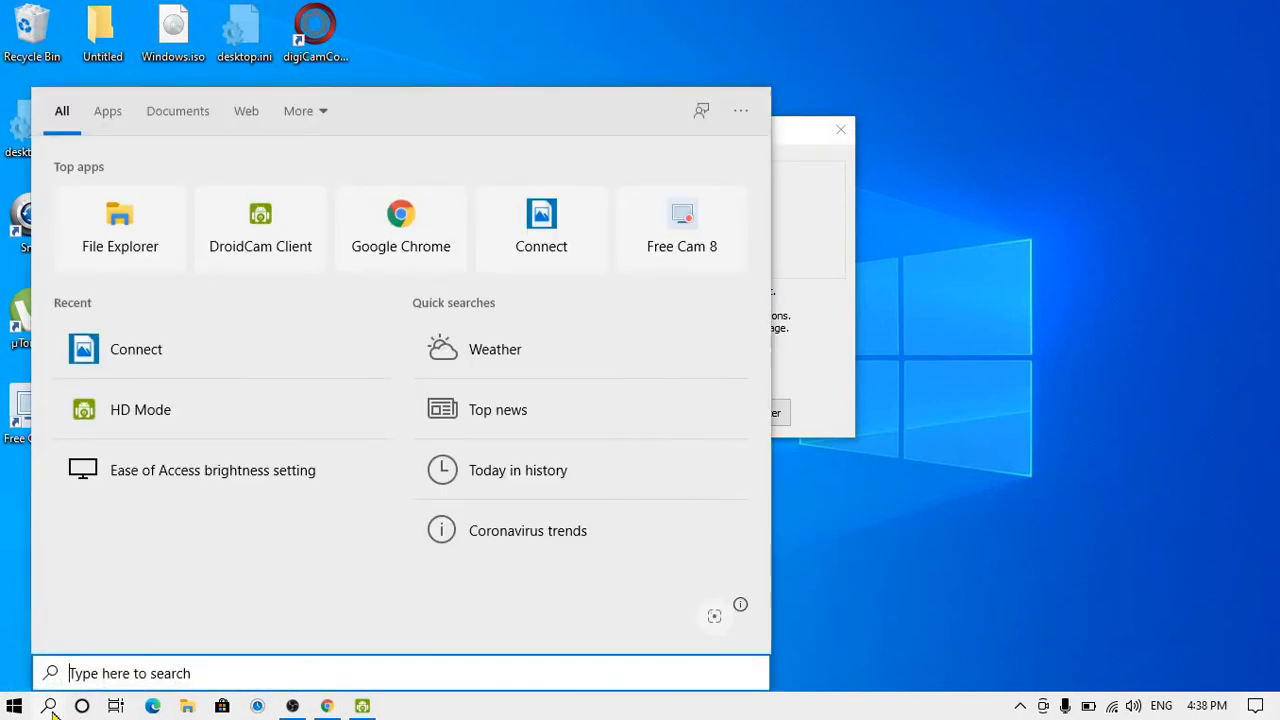
{"action": "type", "text": "hd"}
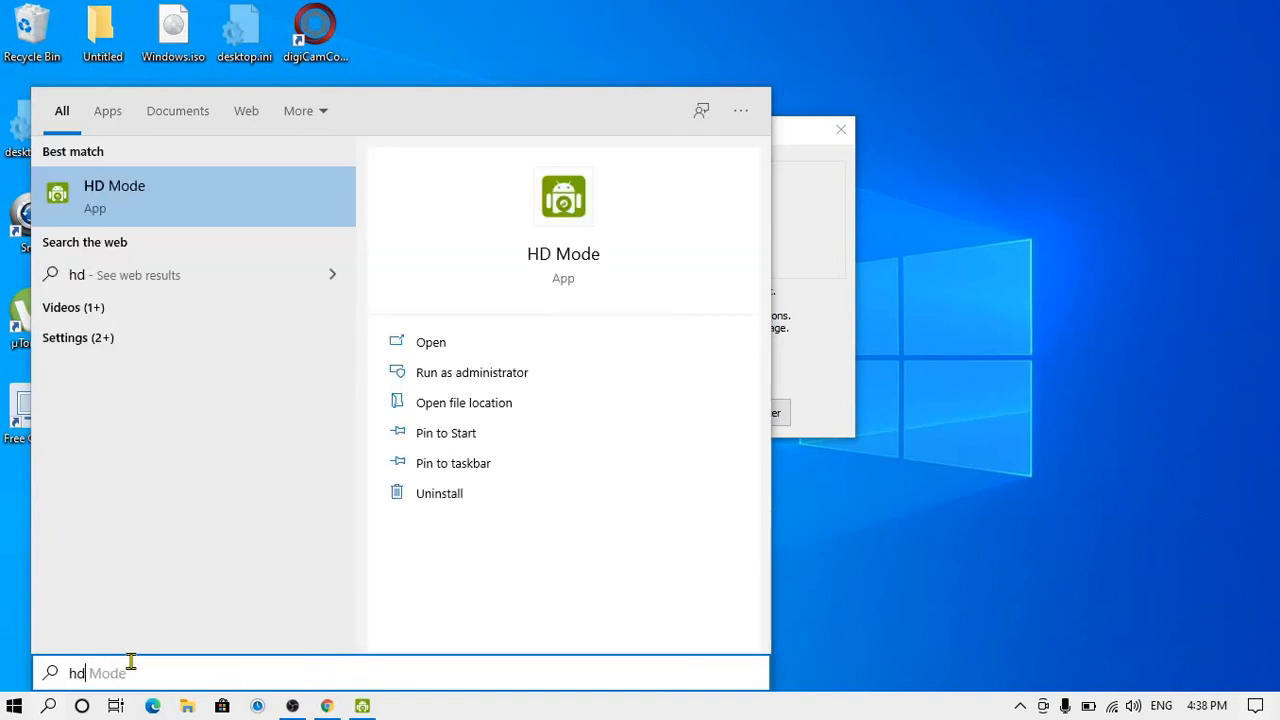
{"action": "mouse_move", "coordinate": [198, 195]}
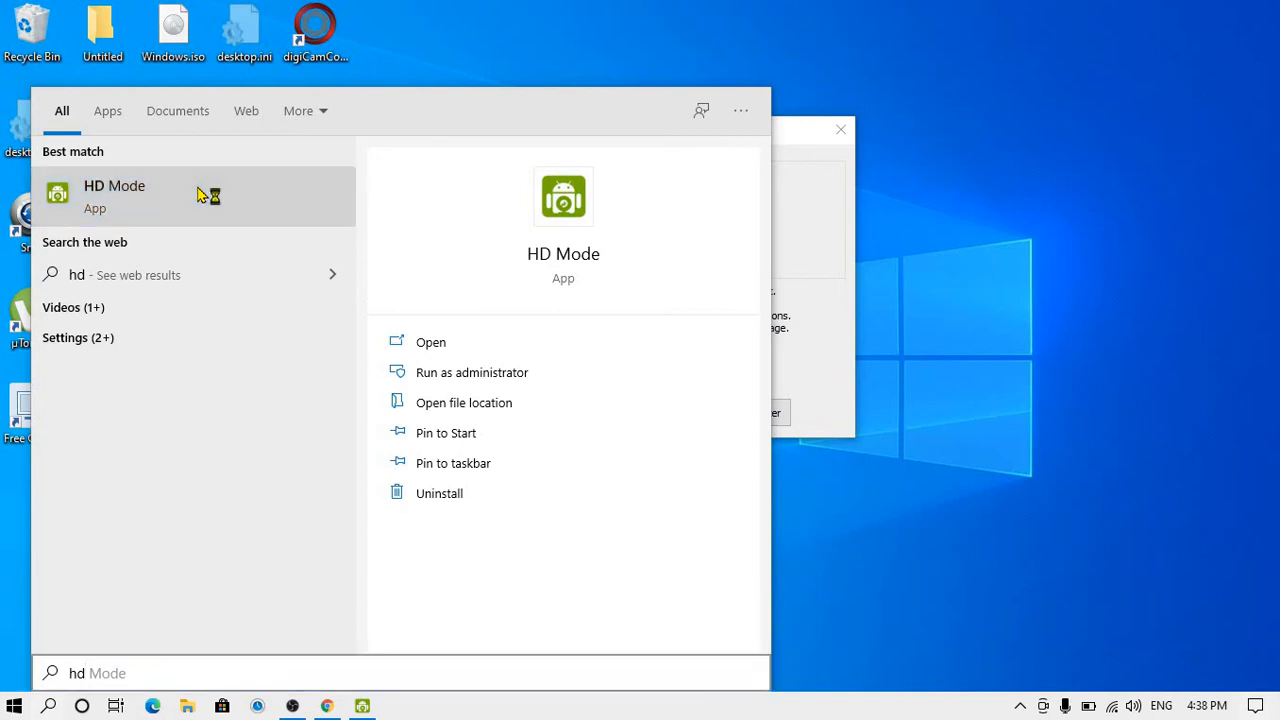
{"action": "left_click", "coordinate": [114, 196]}
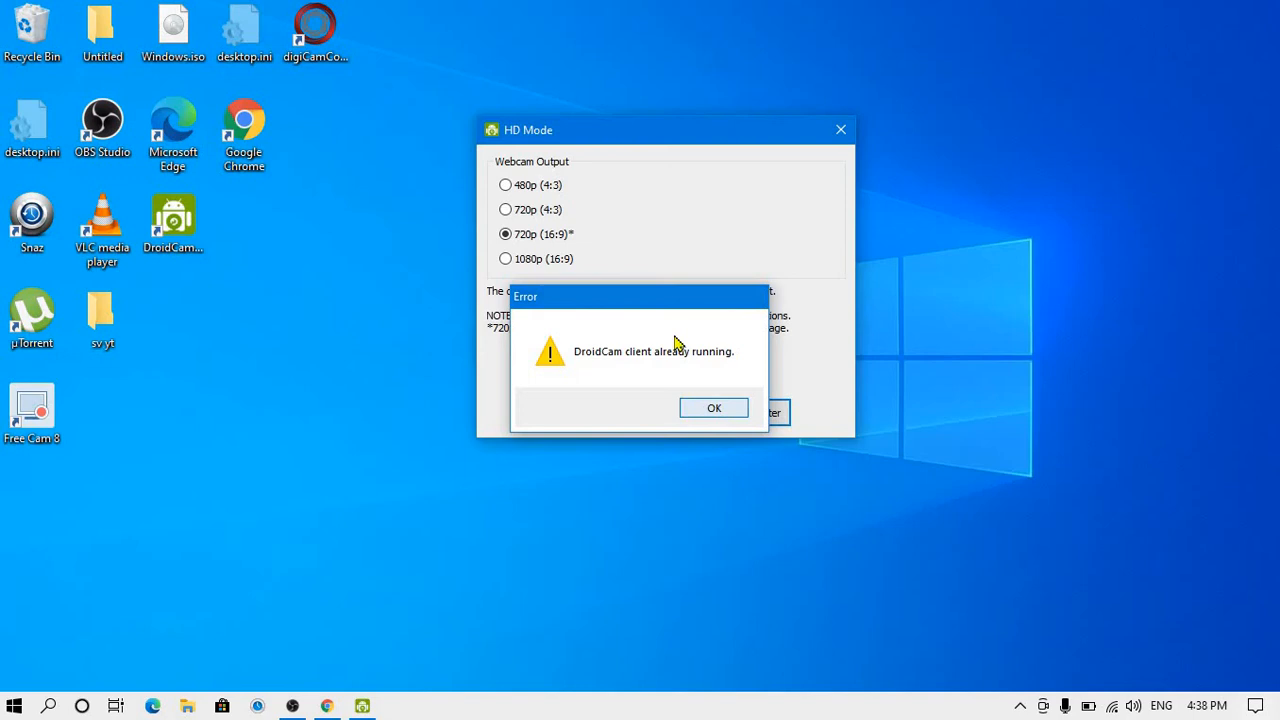
Dismiss the 'DroidCam client already running' error with OK.
{"action": "left_click", "coordinate": [714, 407]}
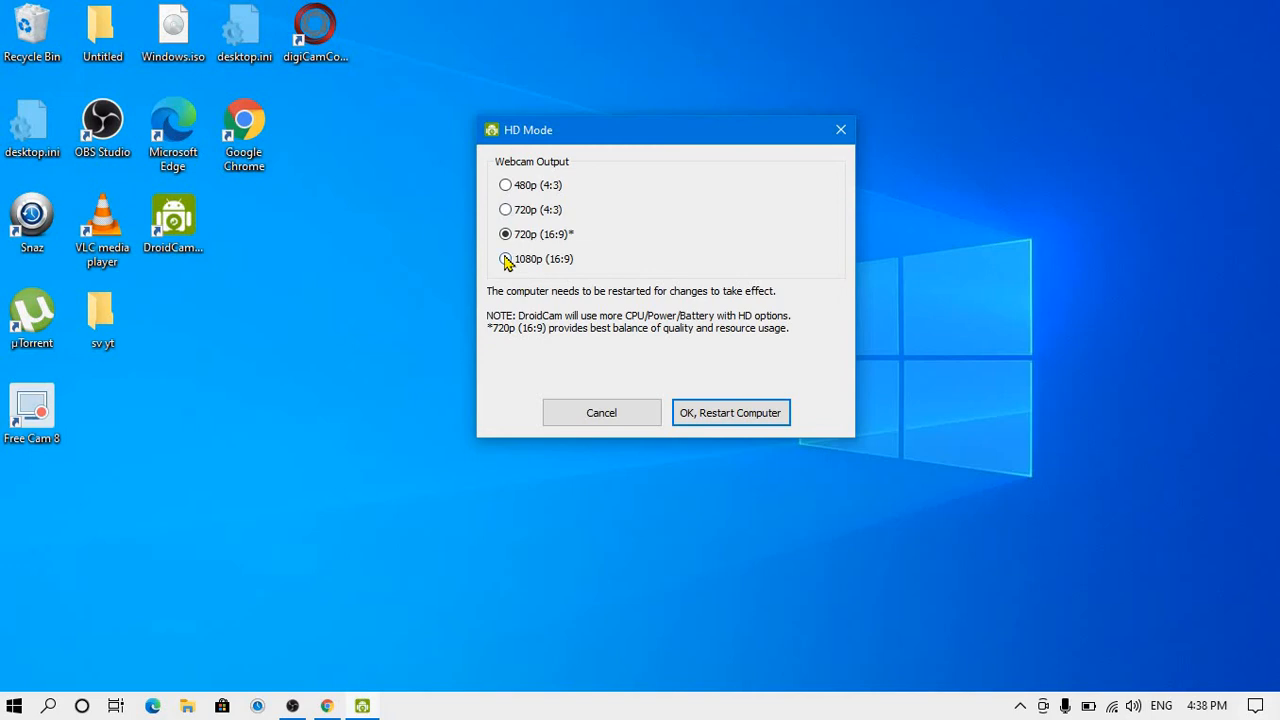
{"action": "mouse_move", "coordinate": [571, 281]}
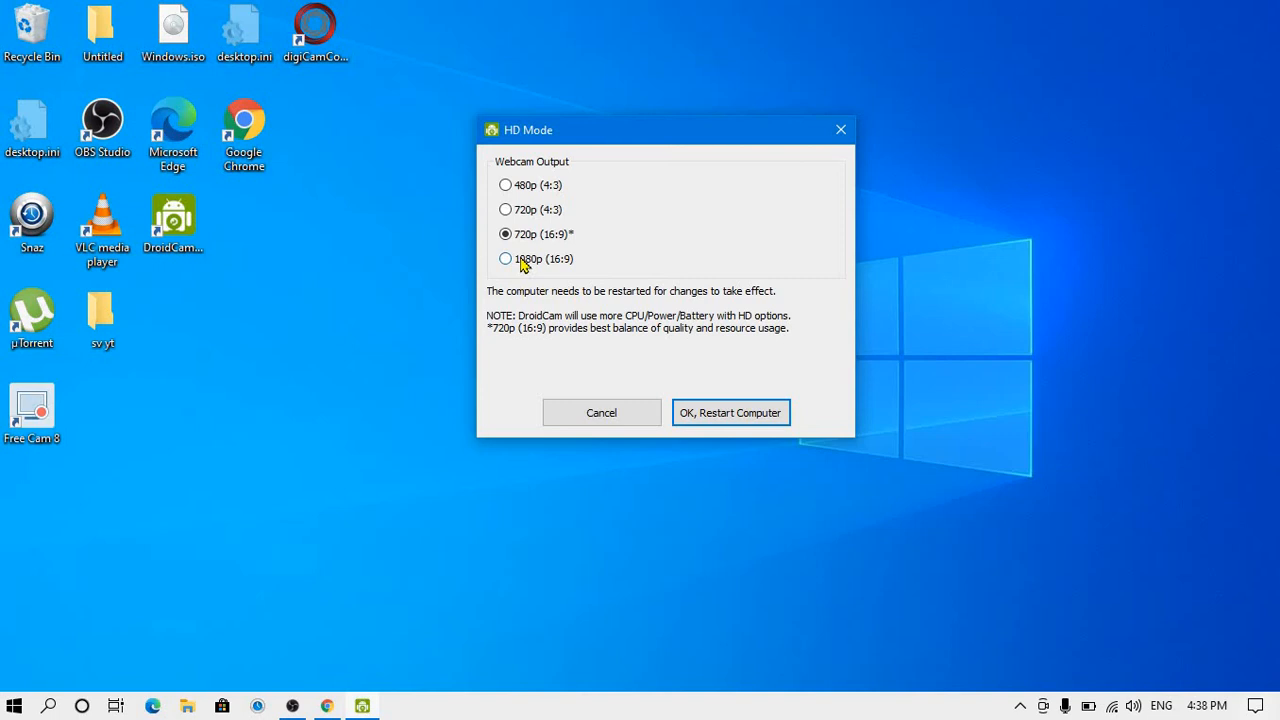
Switch Webcam Output from 720p (16:9) to 1080p (16:9).
{"action": "left_click", "coordinate": [506, 259]}
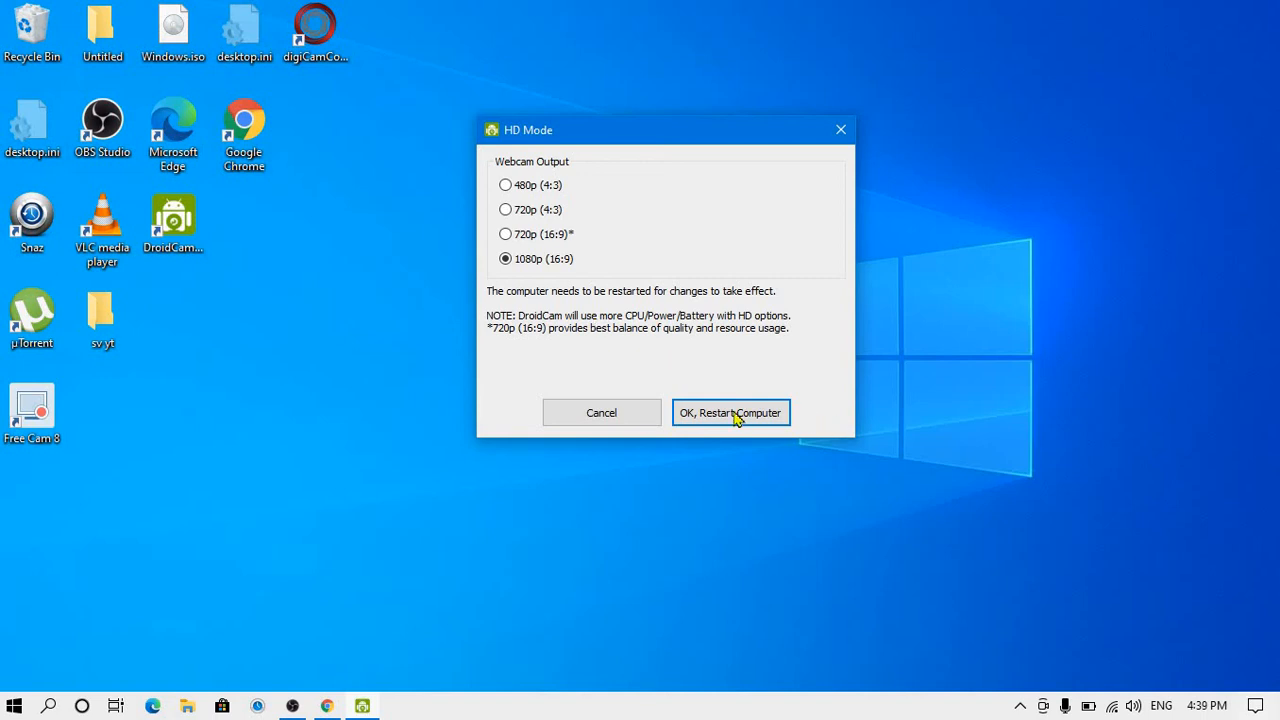
{"action": "mouse_move", "coordinate": [665, 256]}
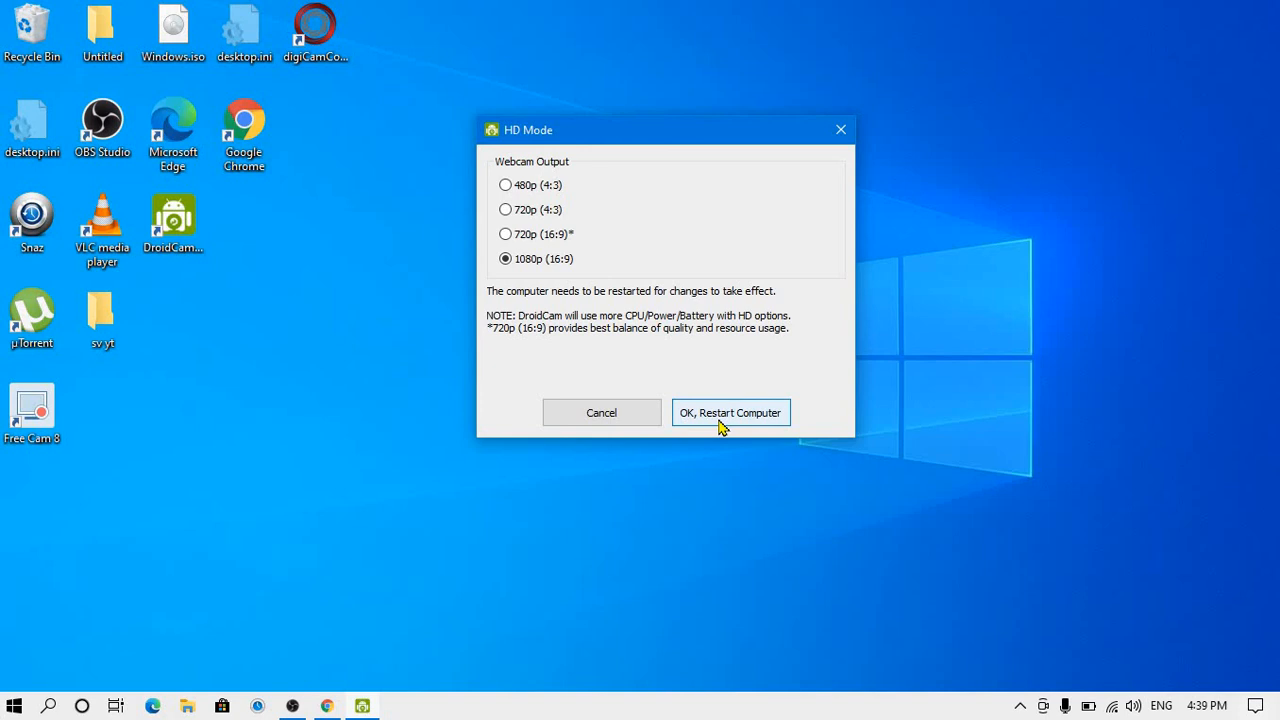
{"action": "mouse_move", "coordinate": [705, 414]}
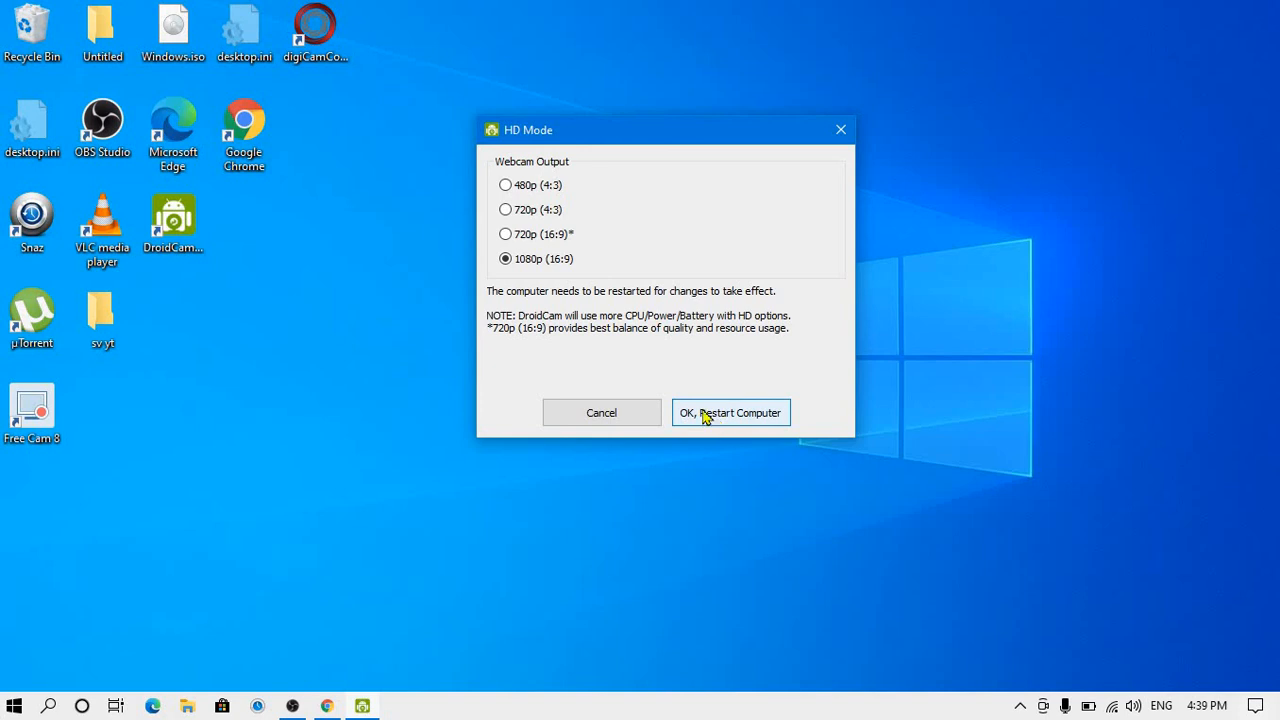
{"action": "mouse_move", "coordinate": [168, 268]}
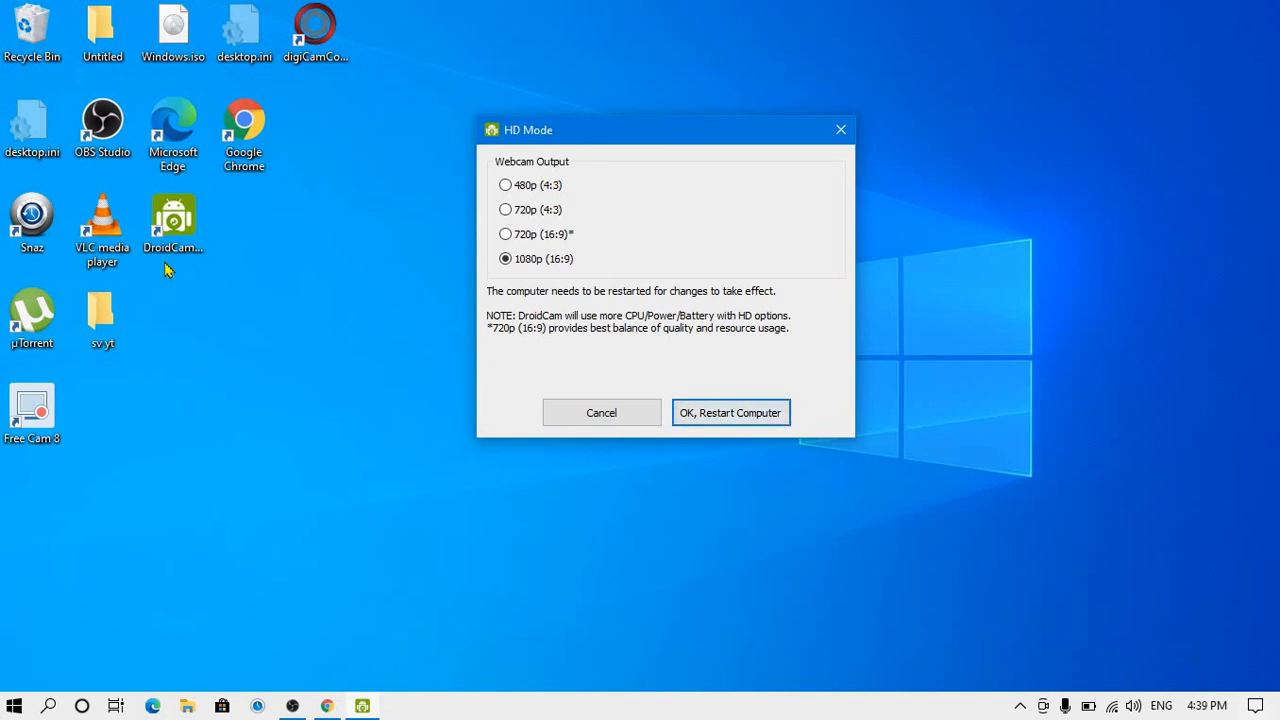